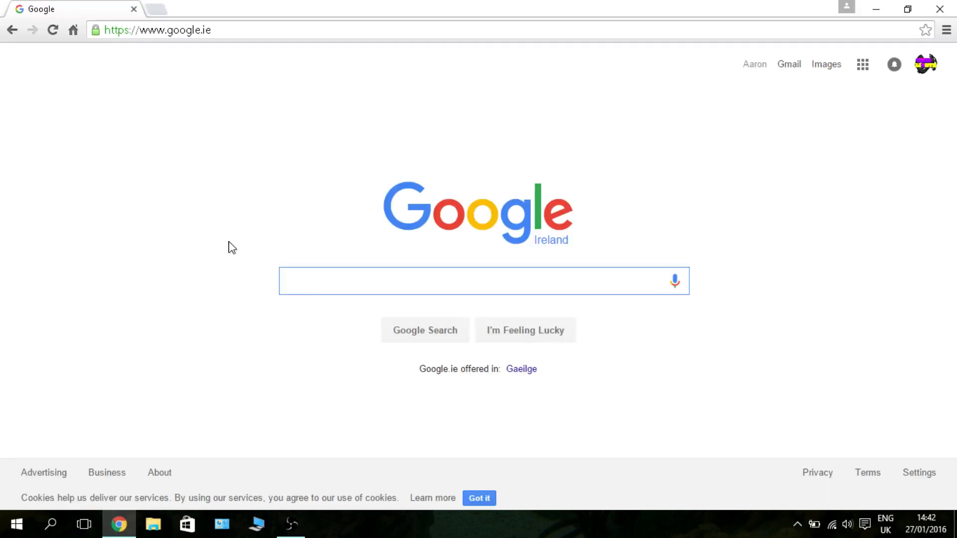
Step: Search Google for bluestacks from google.ie
text(bluestacks)
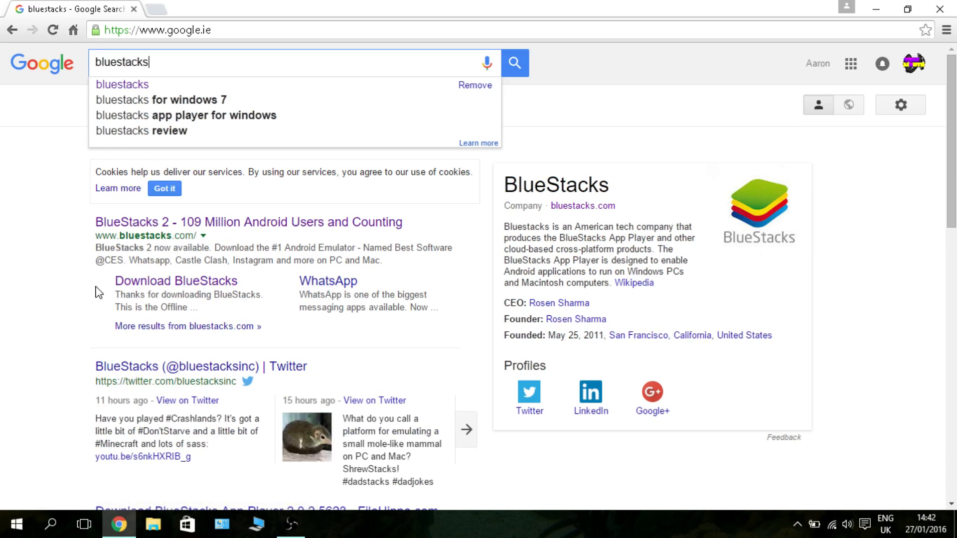
mouse_move(175, 281)
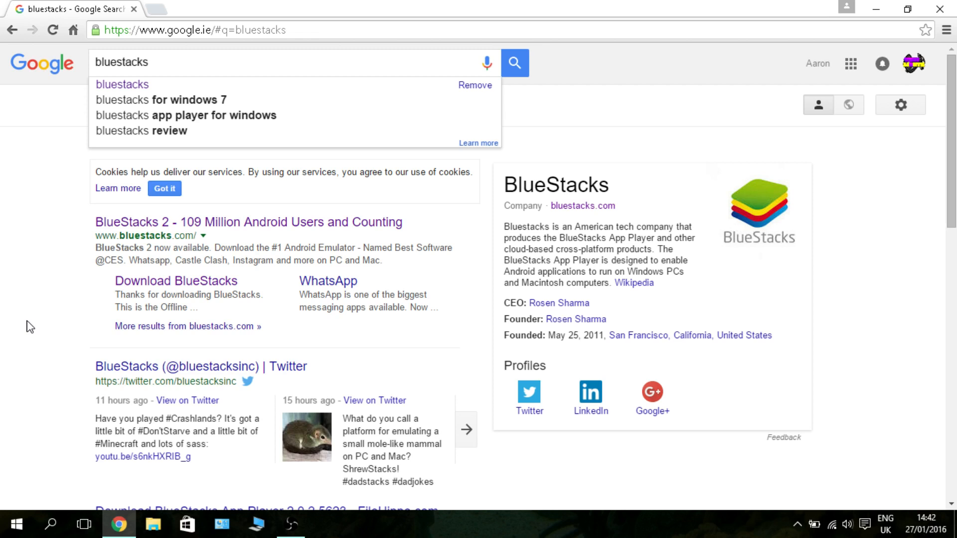
mouse_move(154, 292)
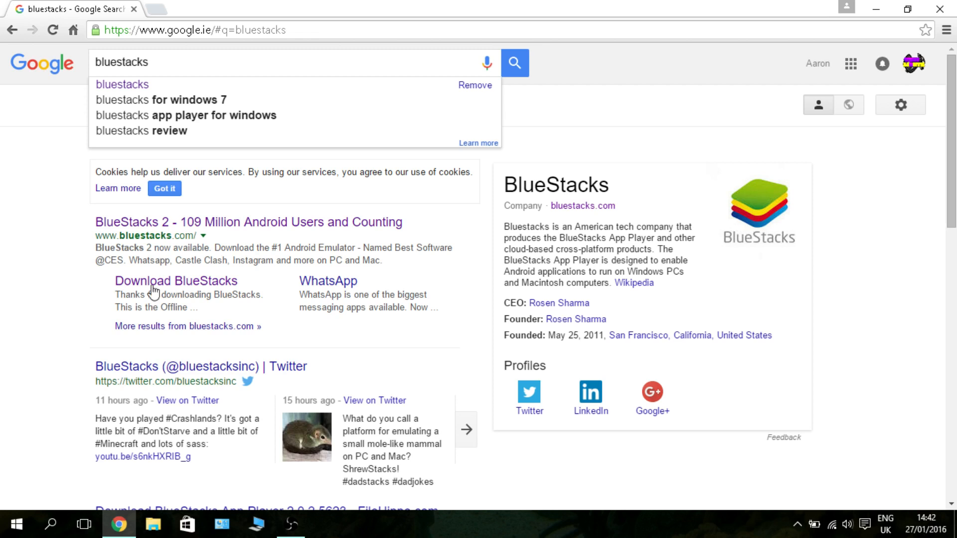
Step: Download the BlueStacks2_native installer and run it from Chrome's download bar
click(176, 281)
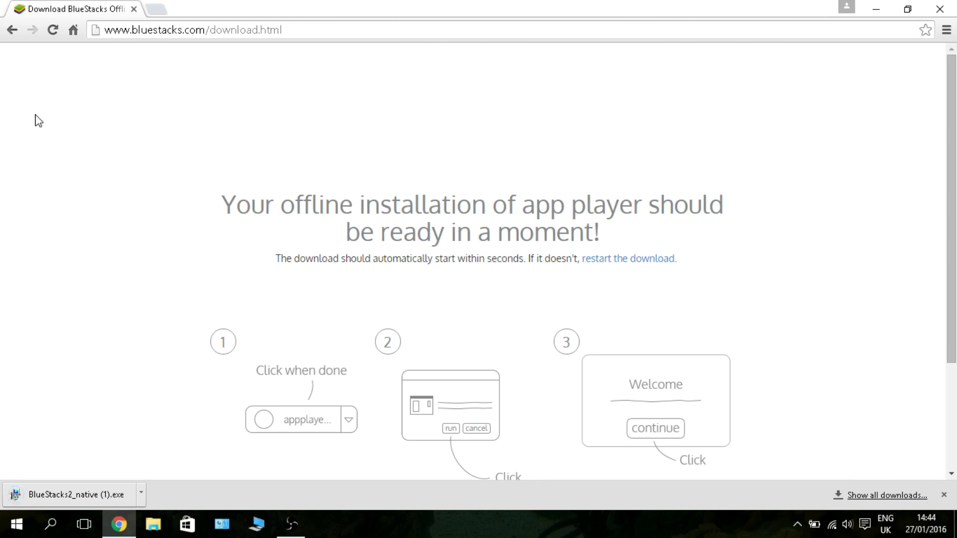
click(70, 496)
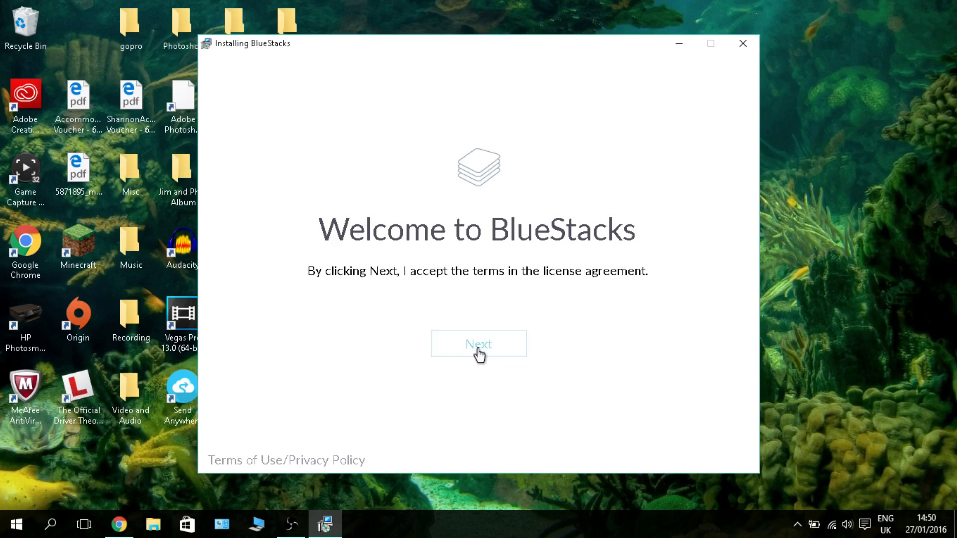
Step: Install BlueStacks to the default C:\ProgramData location and finish with Start BlueStacks checked
click(478, 342)
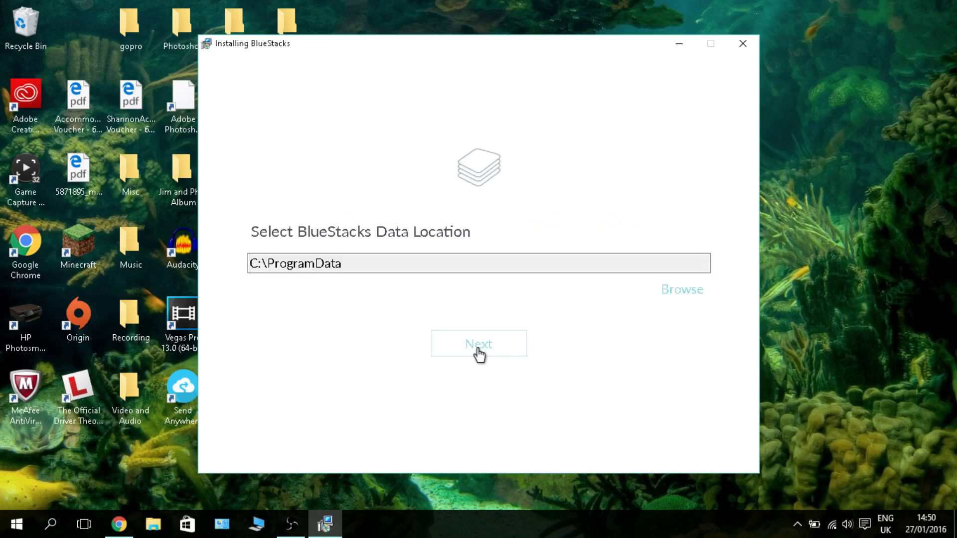
click(478, 343)
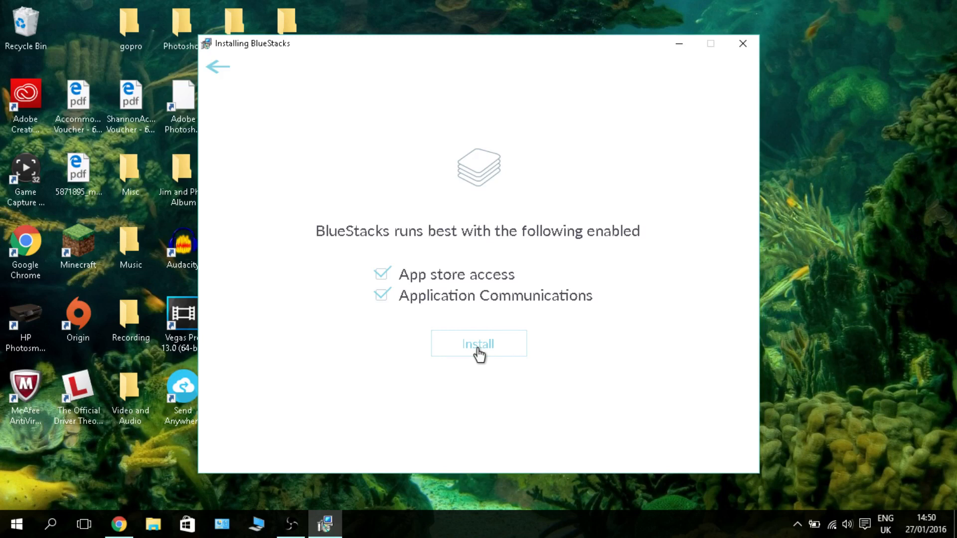
click(478, 343)
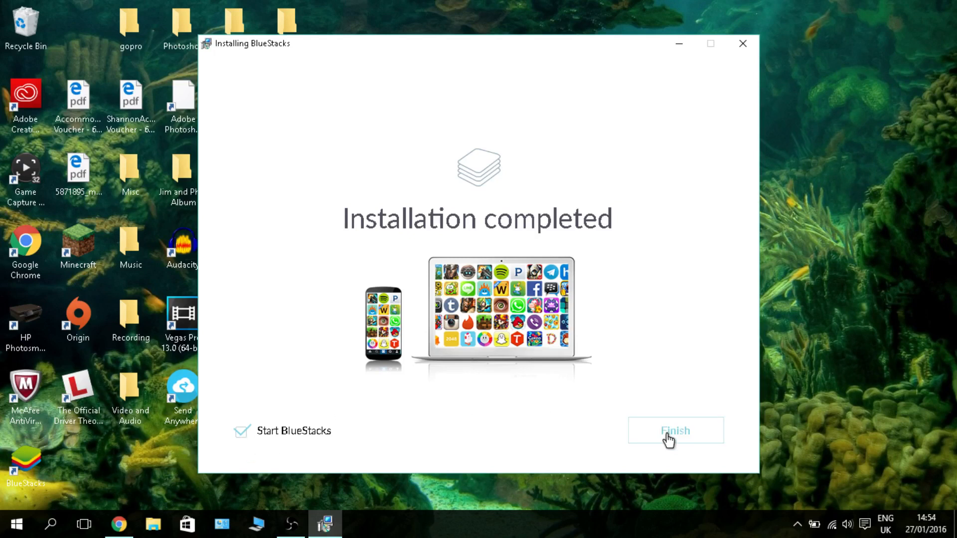
click(674, 431)
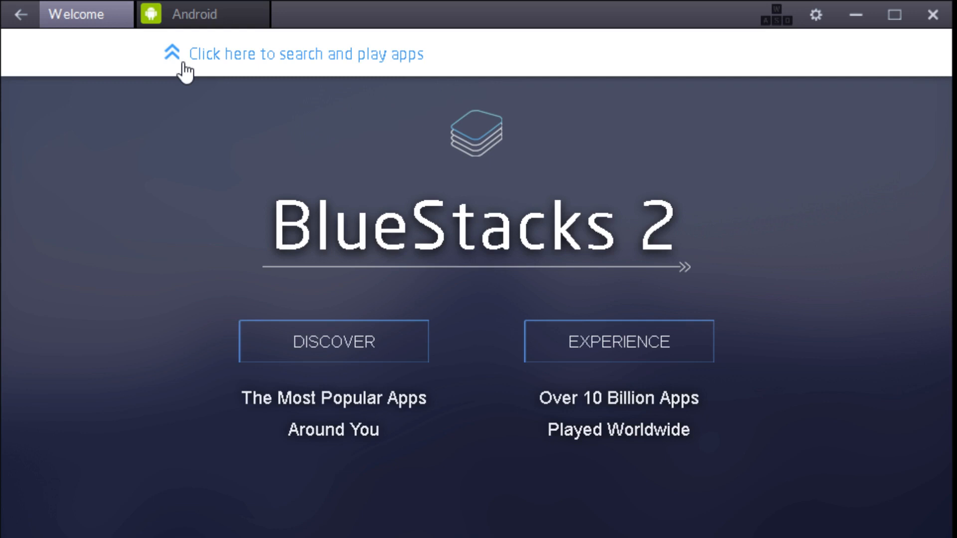
Step: Enter app search and accept the one-time setup with Let's go!
click(304, 53)
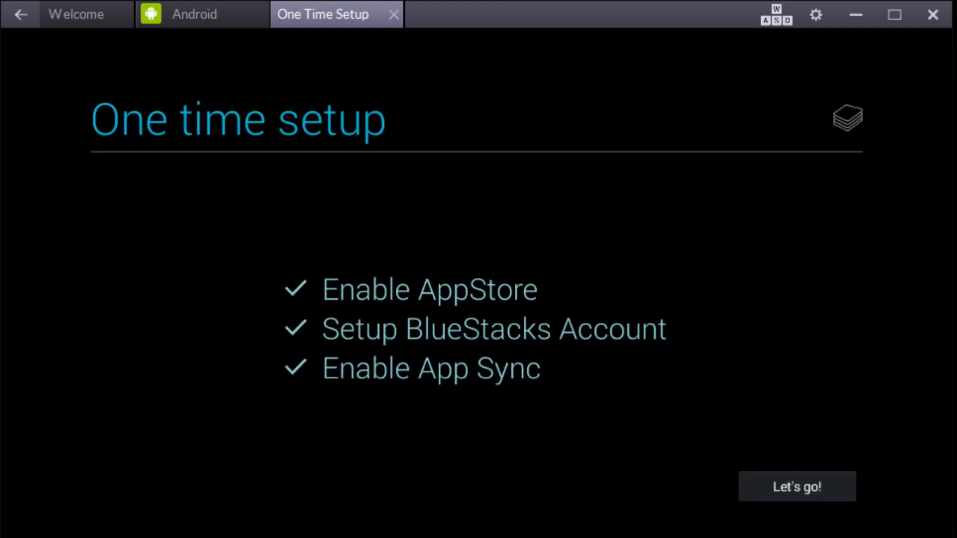
click(795, 486)
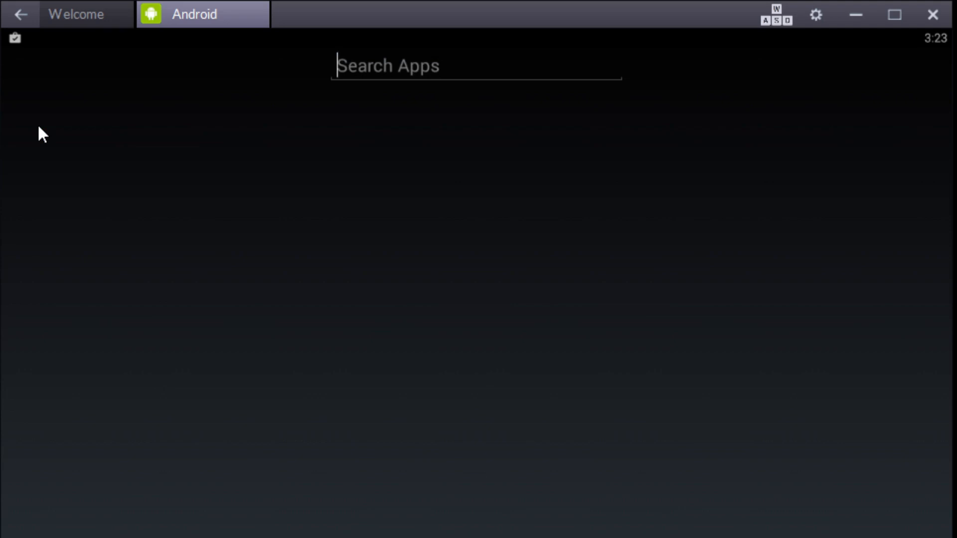
Step: Search apps for 'show' and launch Show Box
text(show)
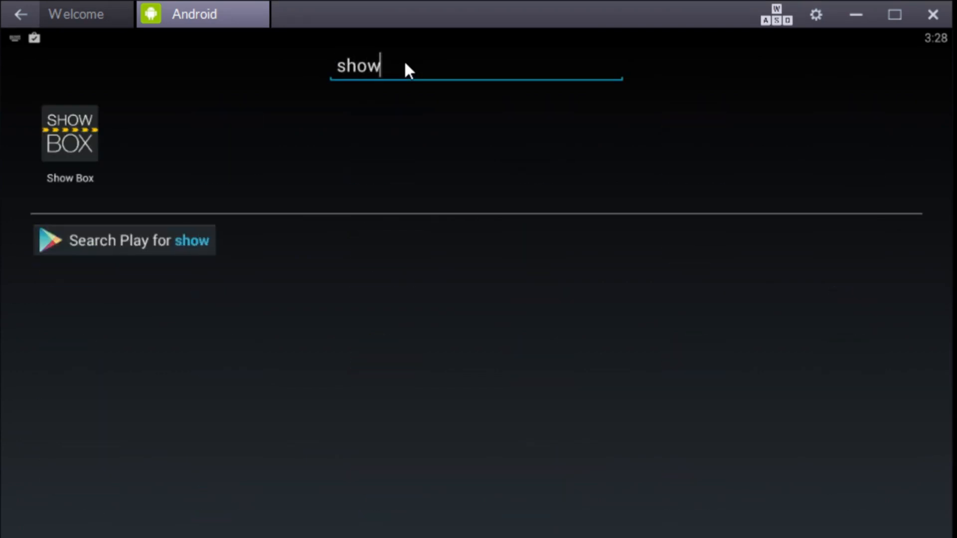
mouse_move(54, 161)
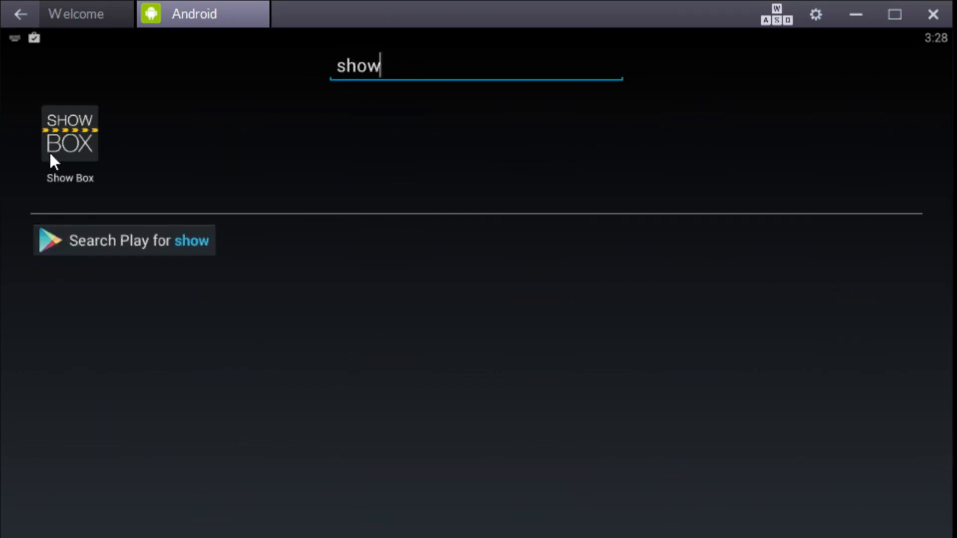
click(70, 140)
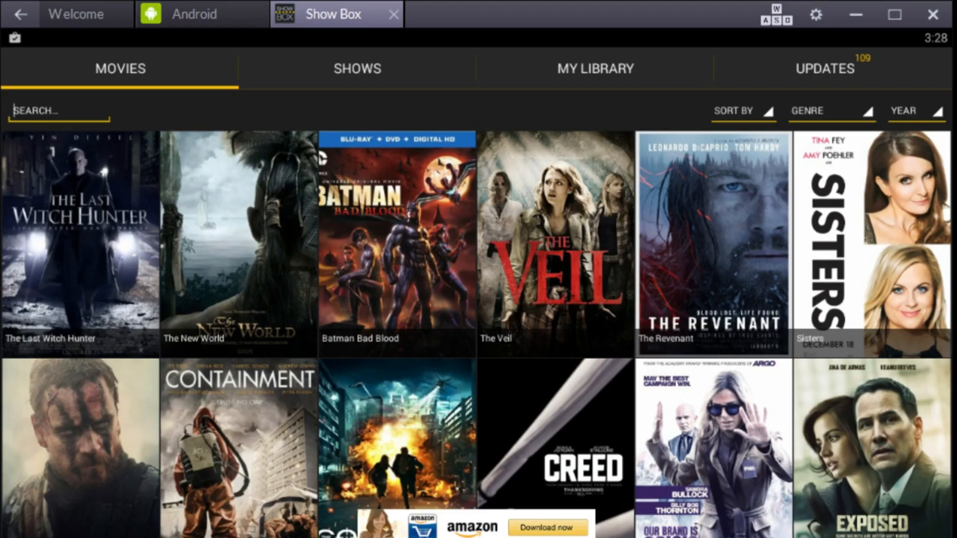
mouse_move(432, 296)
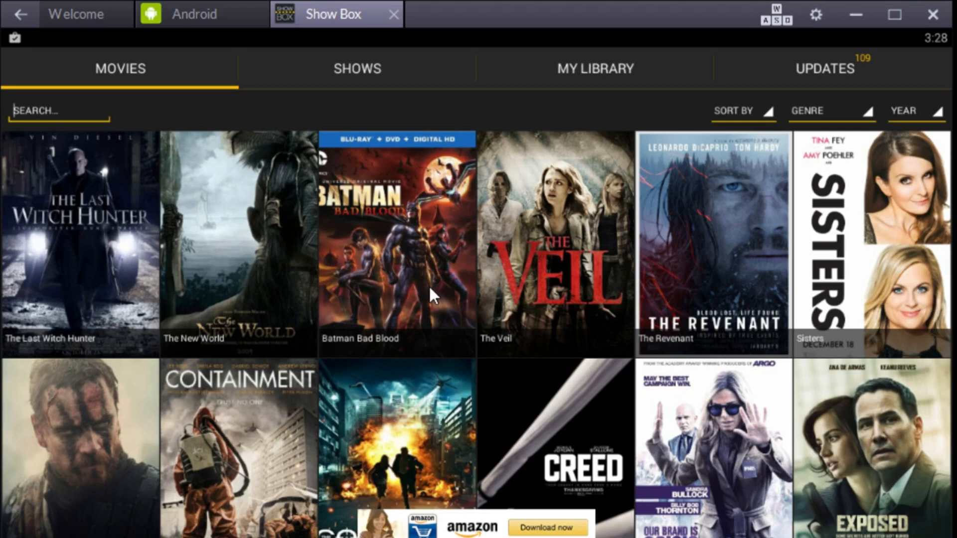
Step: Scroll the Movies grid and open the Creed movie page
scroll(down, 3)
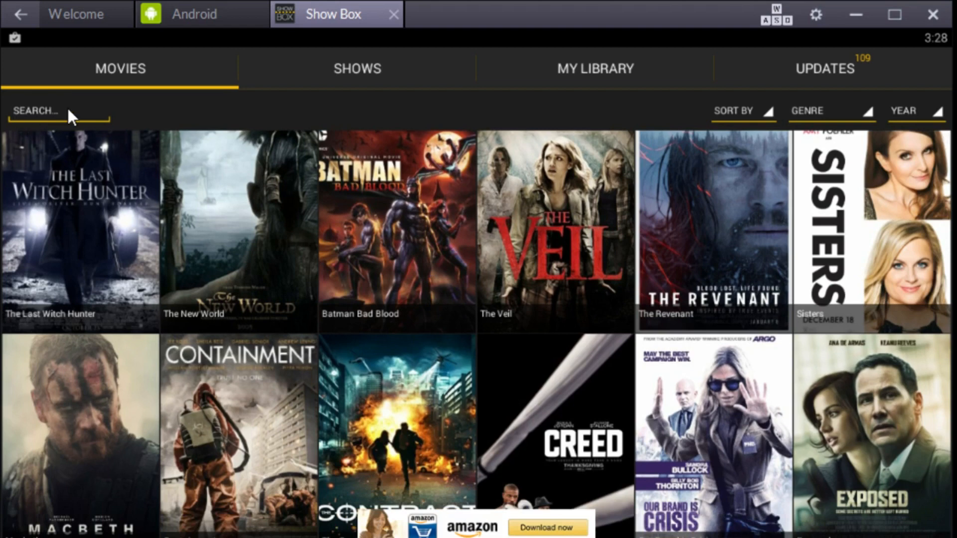
mouse_move(594, 399)
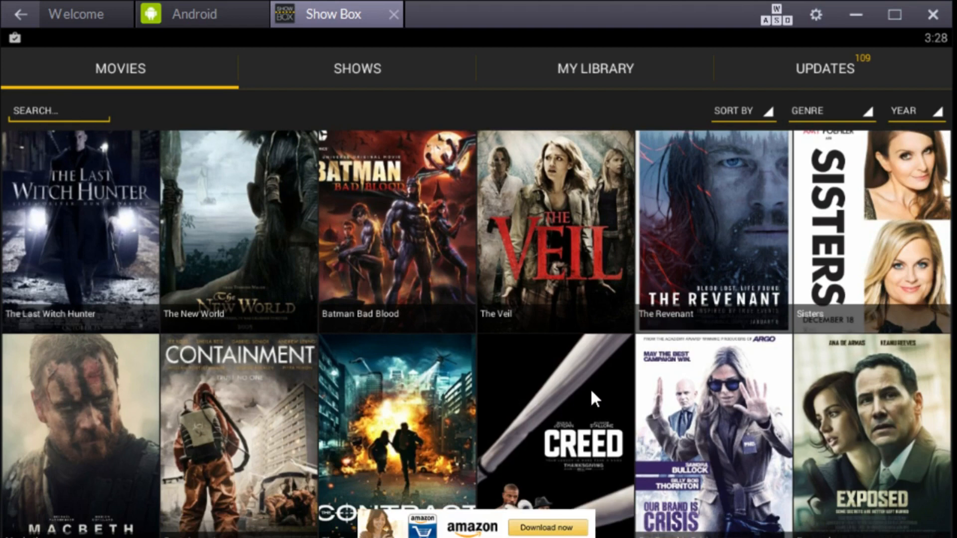
click(554, 427)
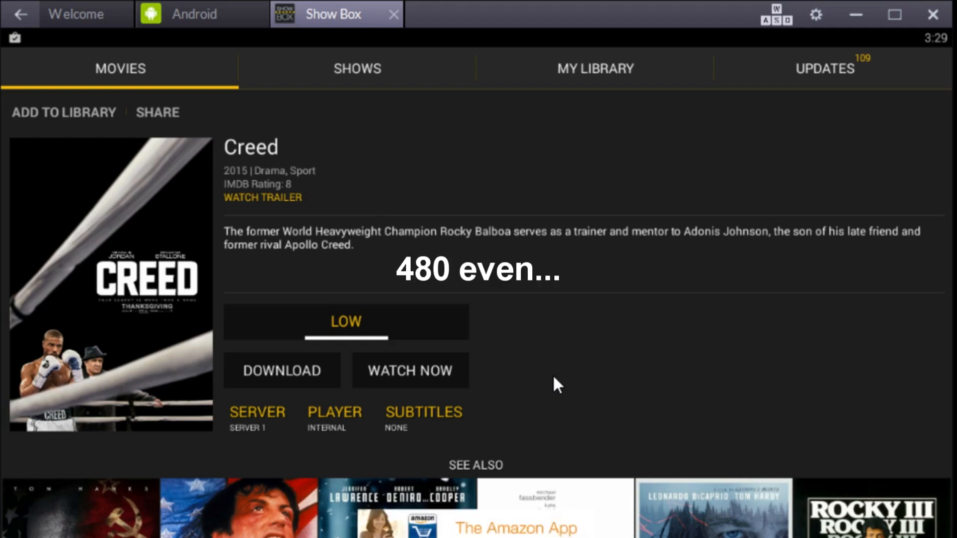
mouse_move(209, 101)
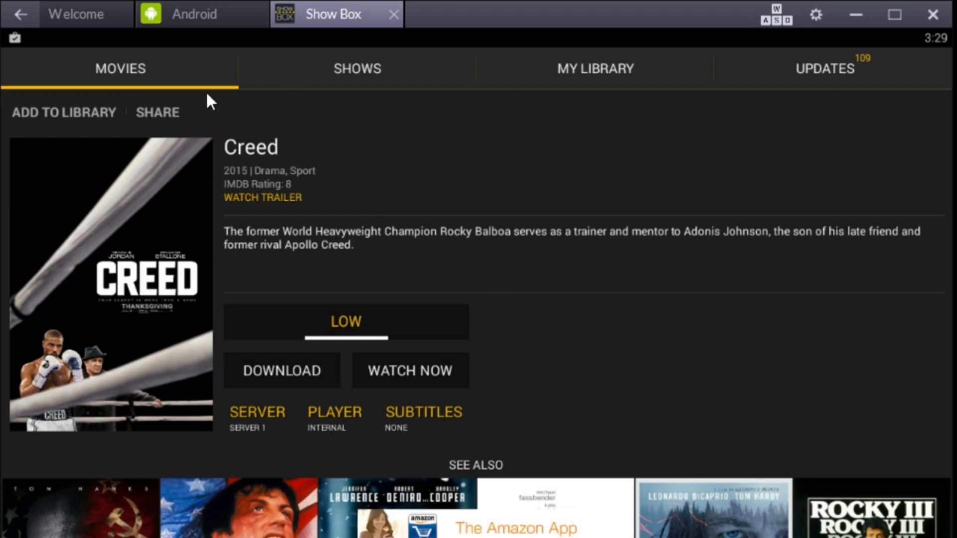